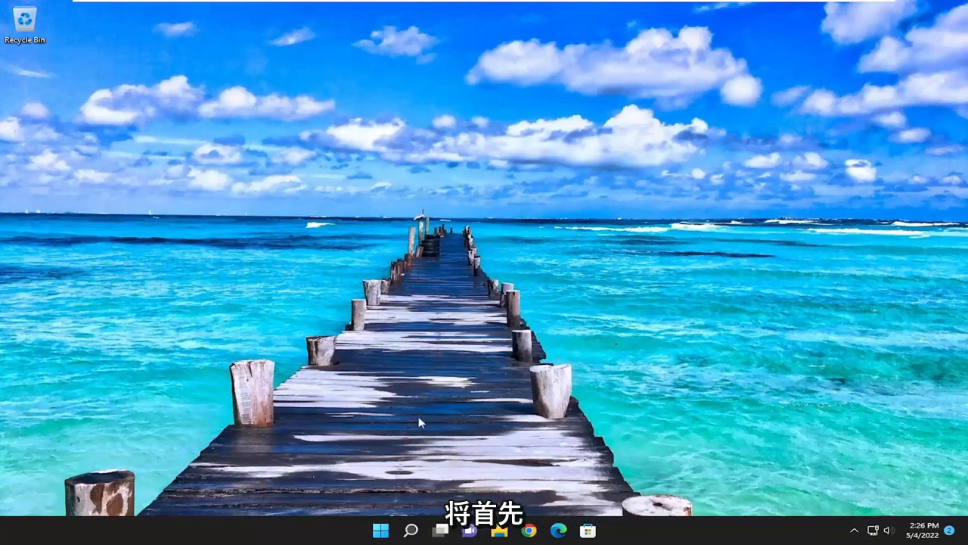
Step: Search for cmd and run Command Prompt as administrator, approving the UAC prompt
type("cmd")
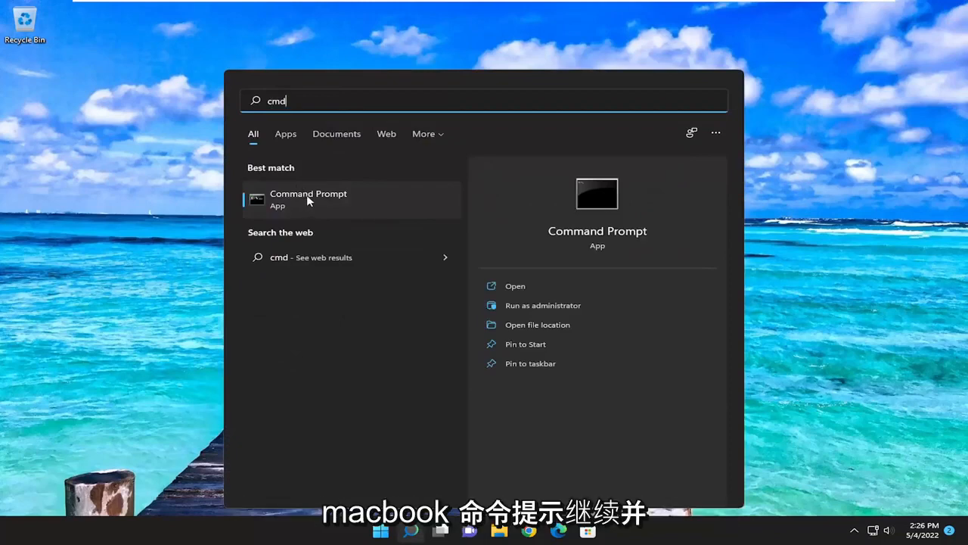
right_click(308, 198)
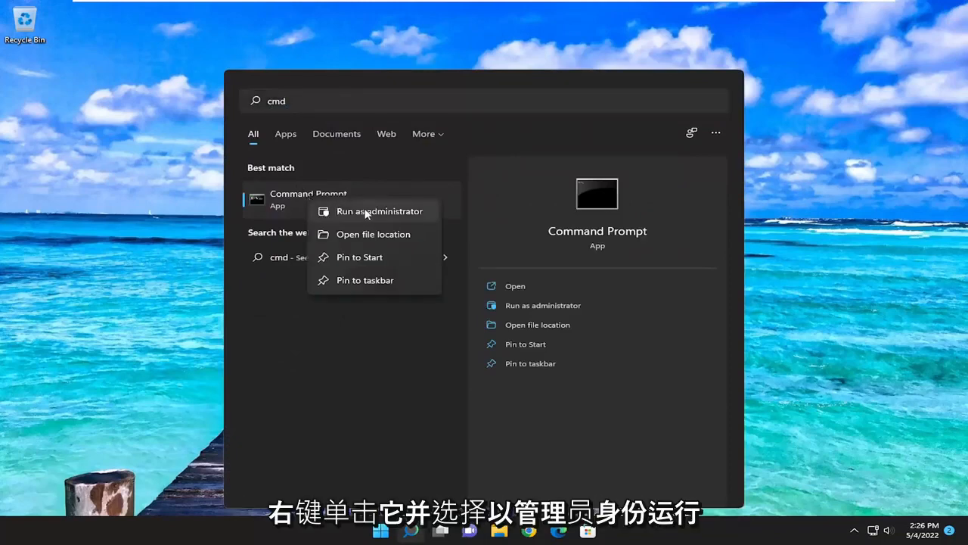
left_click(379, 211)
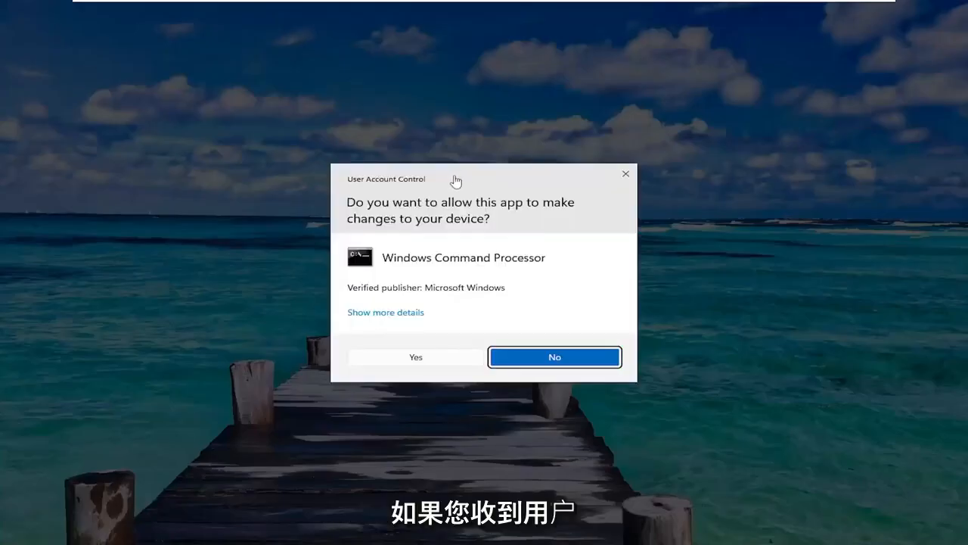
mouse_move(399, 373)
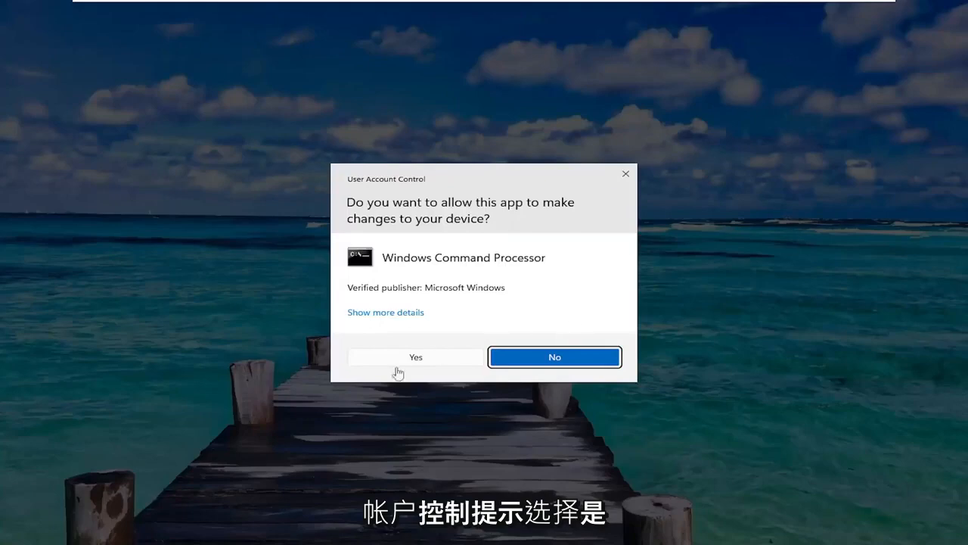
left_click(415, 357)
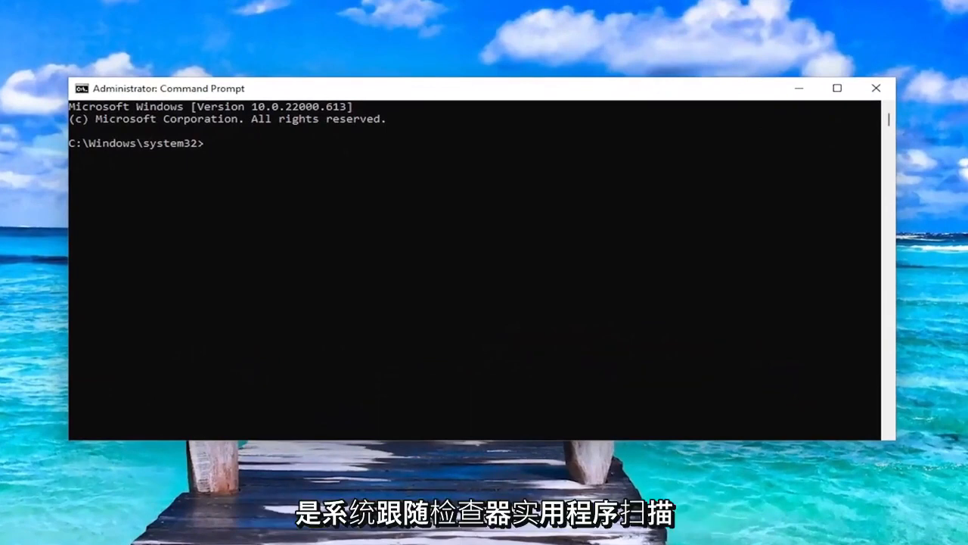
mouse_move(429, 92)
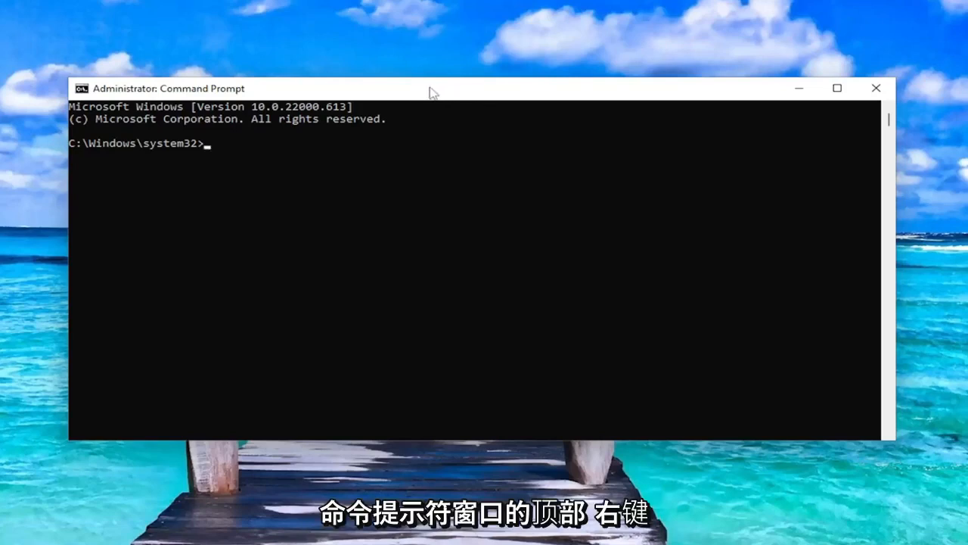
Step: Paste and run sfc /scannow, letting verification reach 100% with no integrity violations
right_click(431, 88)
type("sfc /scannow")
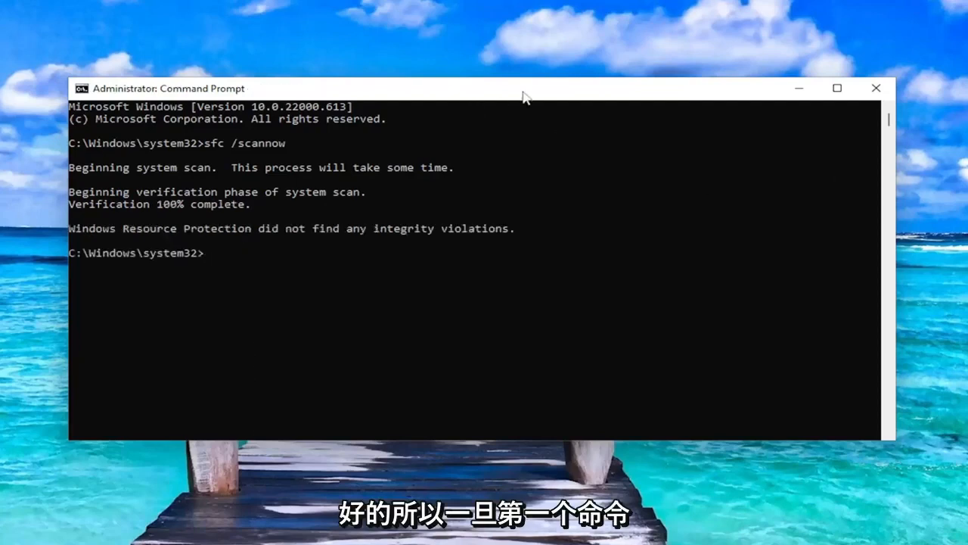
mouse_move(556, 93)
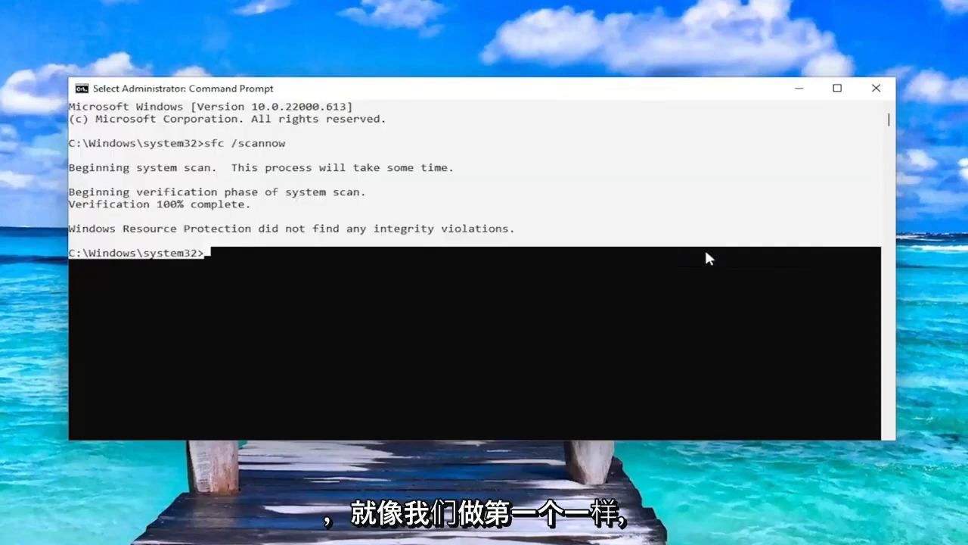
Step: Run Dism /Online /Cleanup-Image /RestoreHealth at the administrator prompt
type("Dism /Online /Cleanup-Image /RestoreHealth")
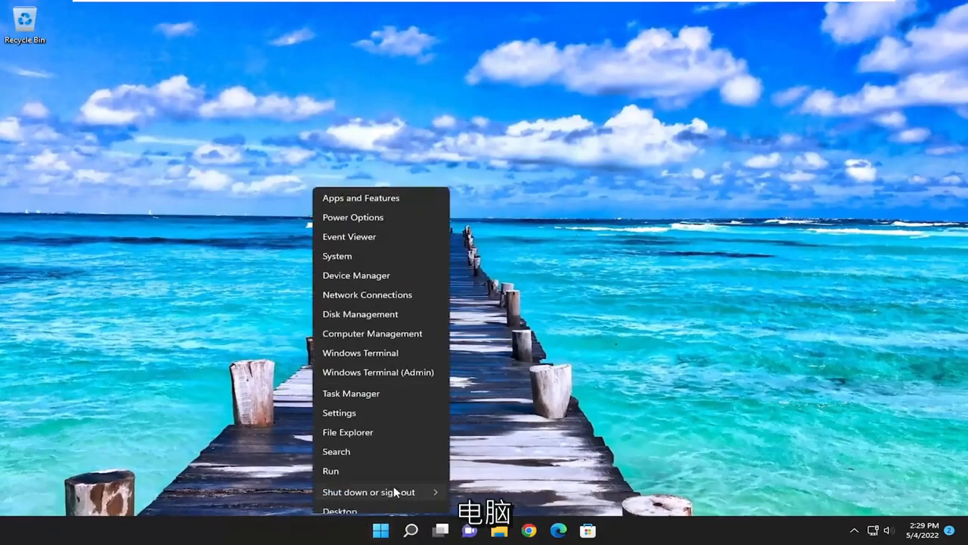
Step: Choose Restart from the Start menu's Shut down or sign out options
left_click(369, 491)
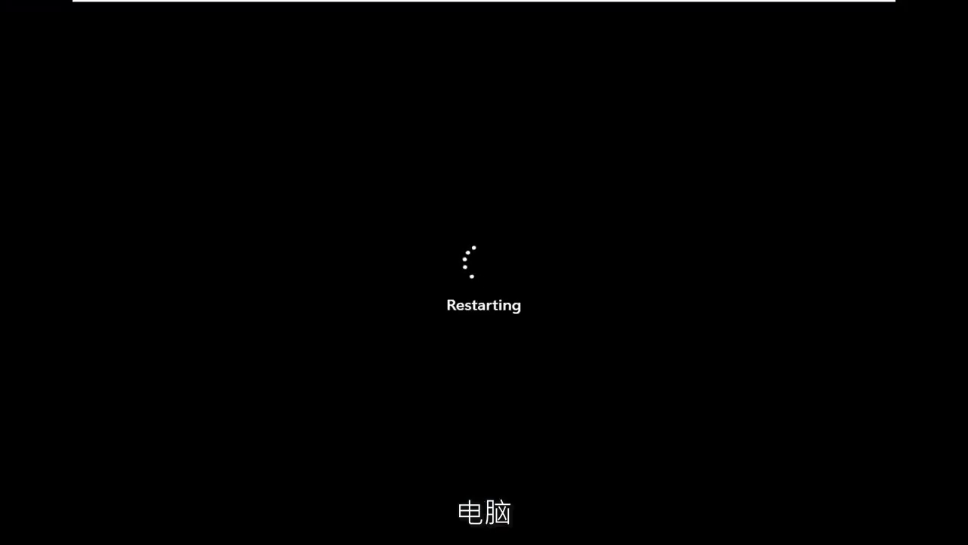